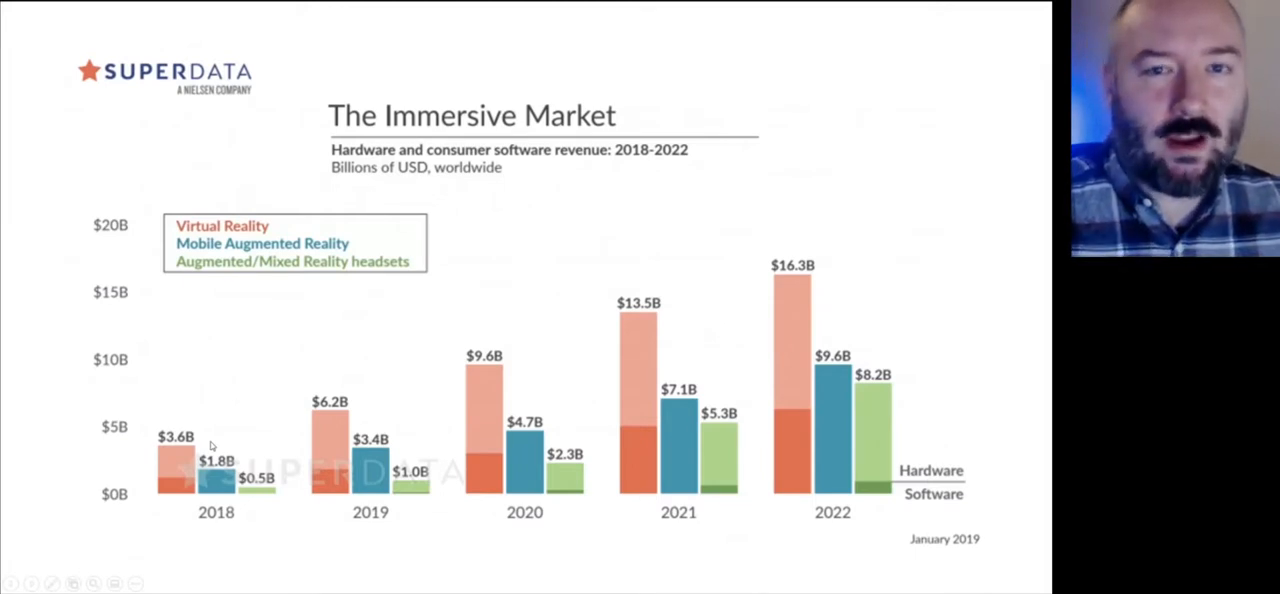
pyautogui.moveTo(135, 583)
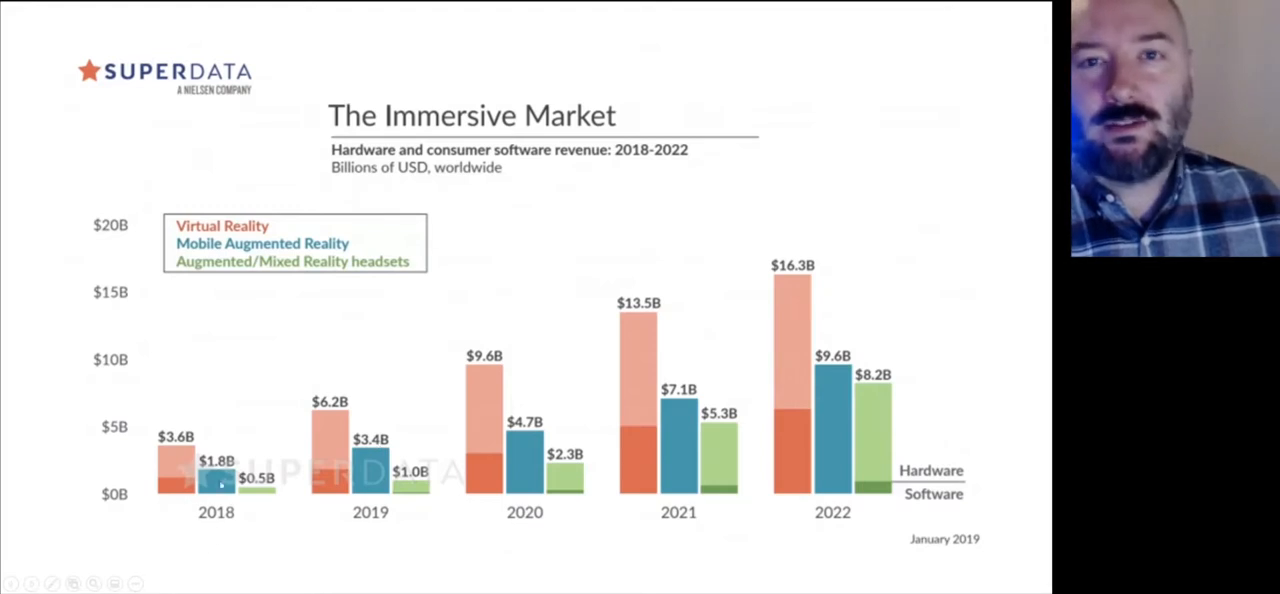
pyautogui.moveTo(836, 467)
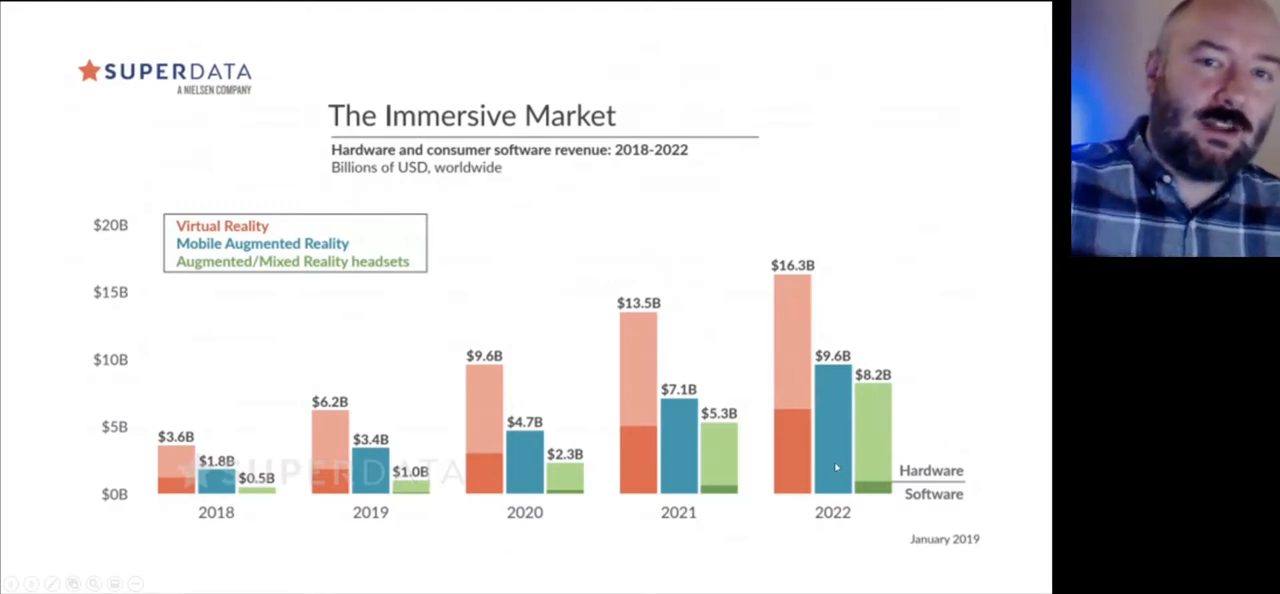
pyautogui.moveTo(234, 572)
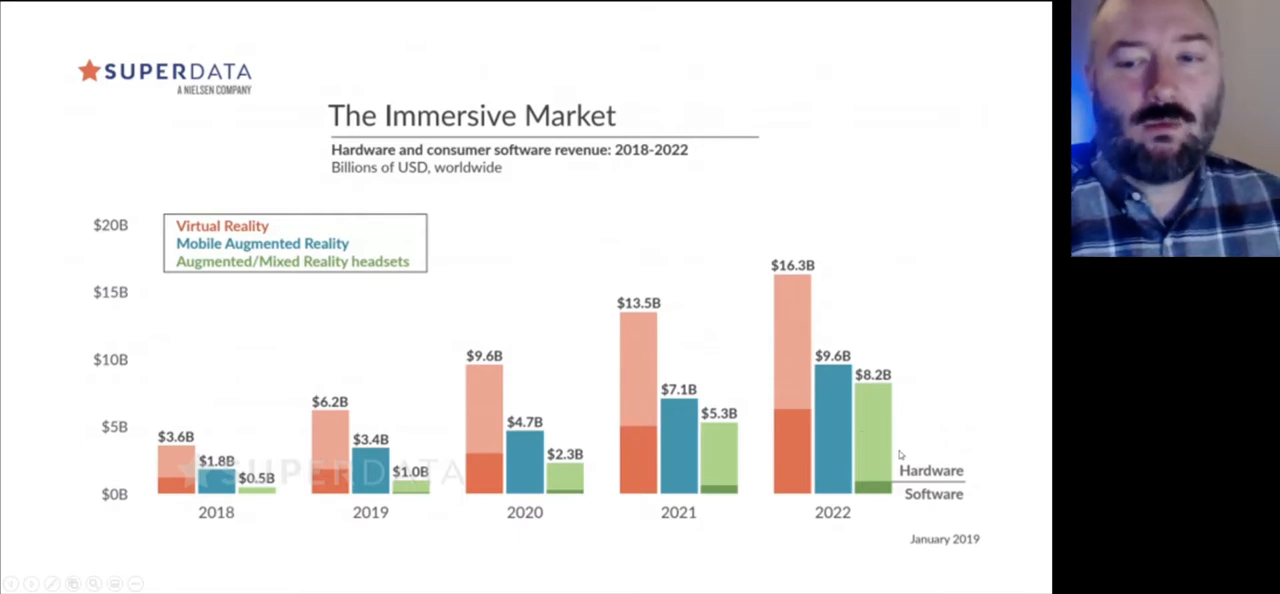
pyautogui.moveTo(810, 418)
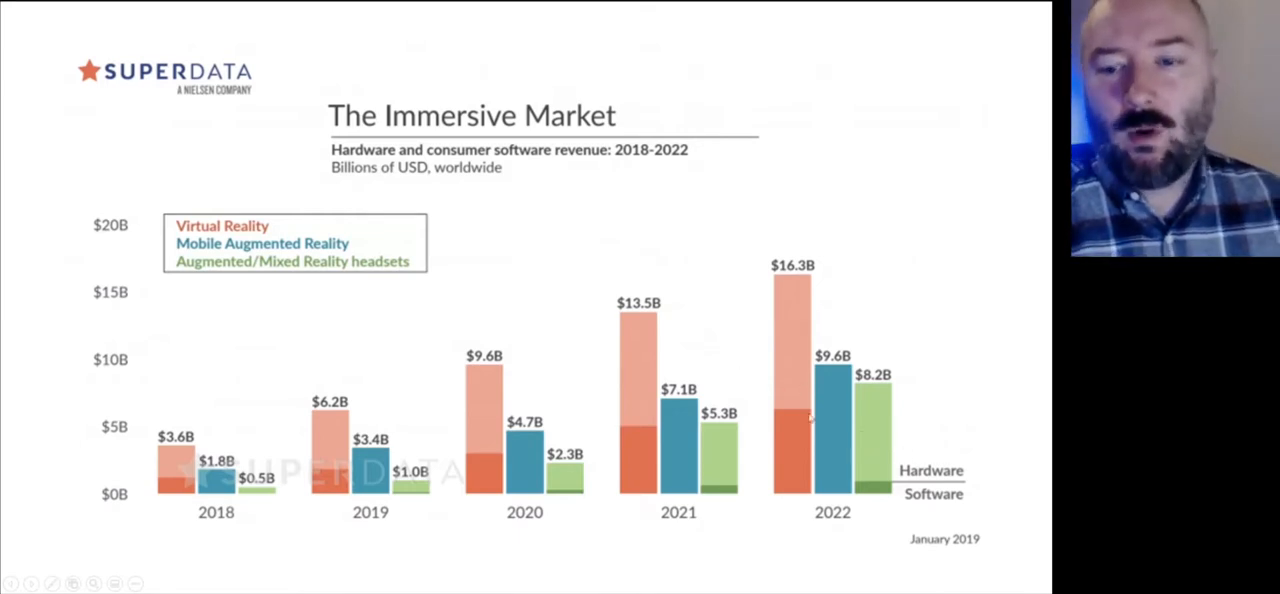
pyautogui.moveTo(822, 443)
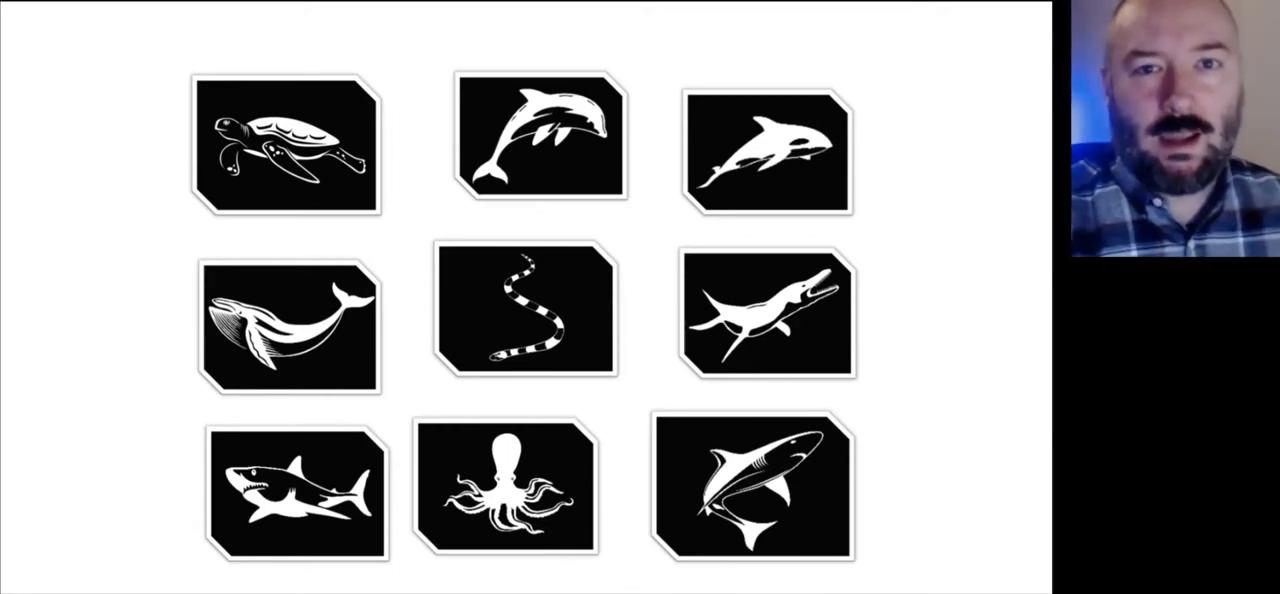
pyautogui.click(538, 310)
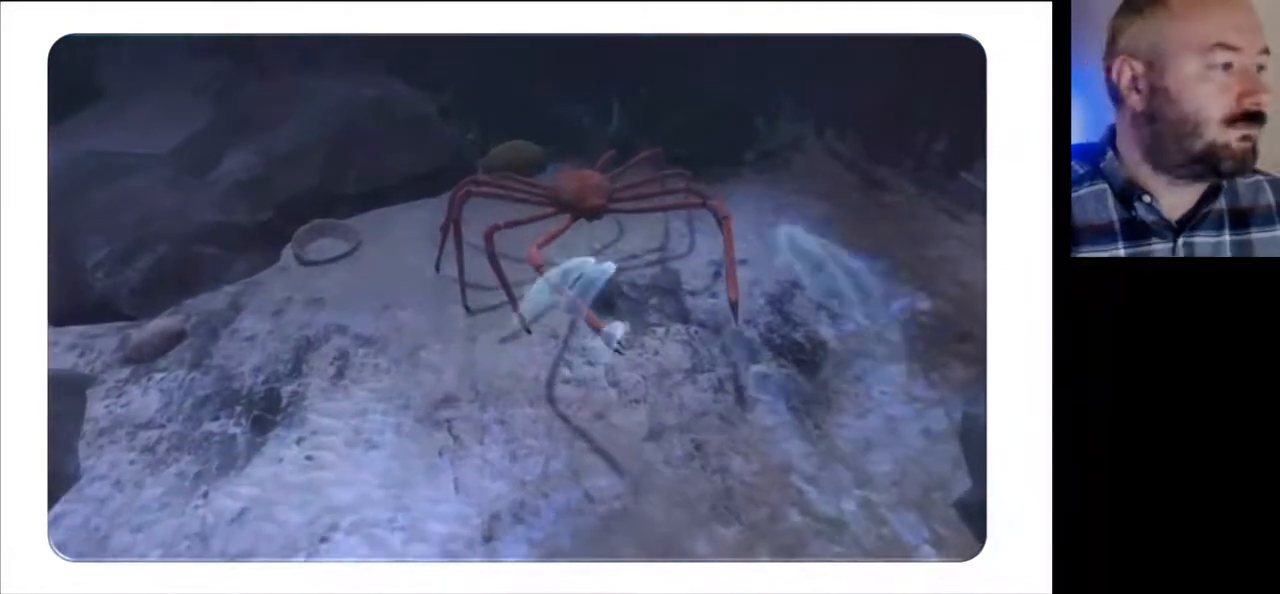
# Exit the slide show to Normal view on slide 48, the Ocean Rift Education Update title
pyautogui.press('Escape')
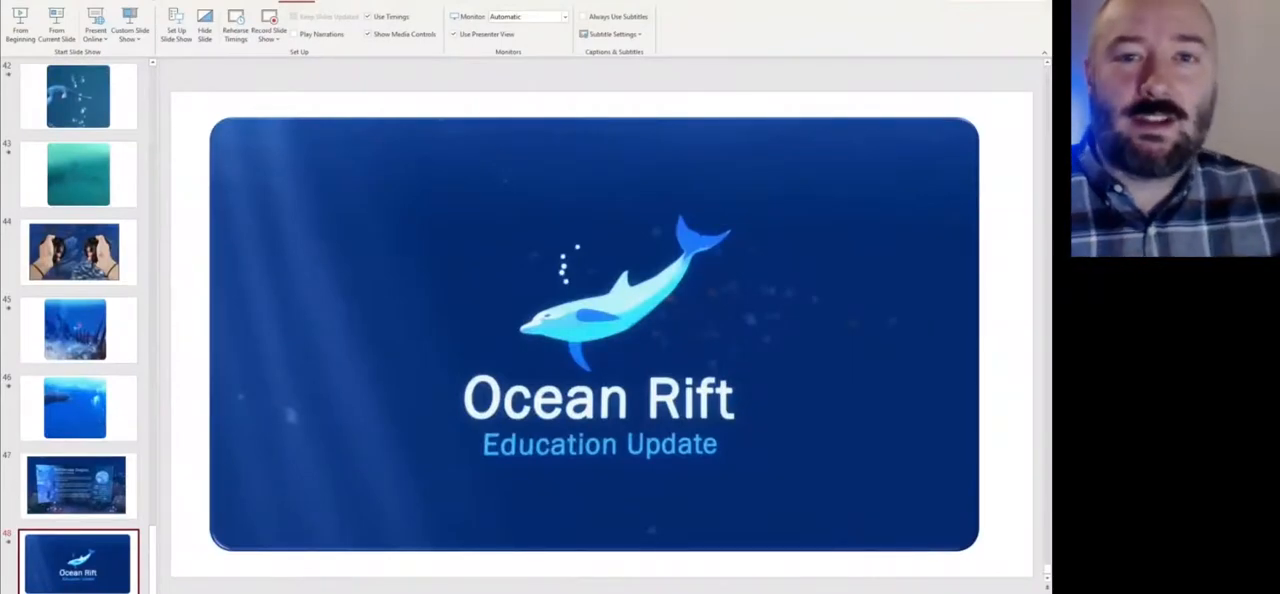